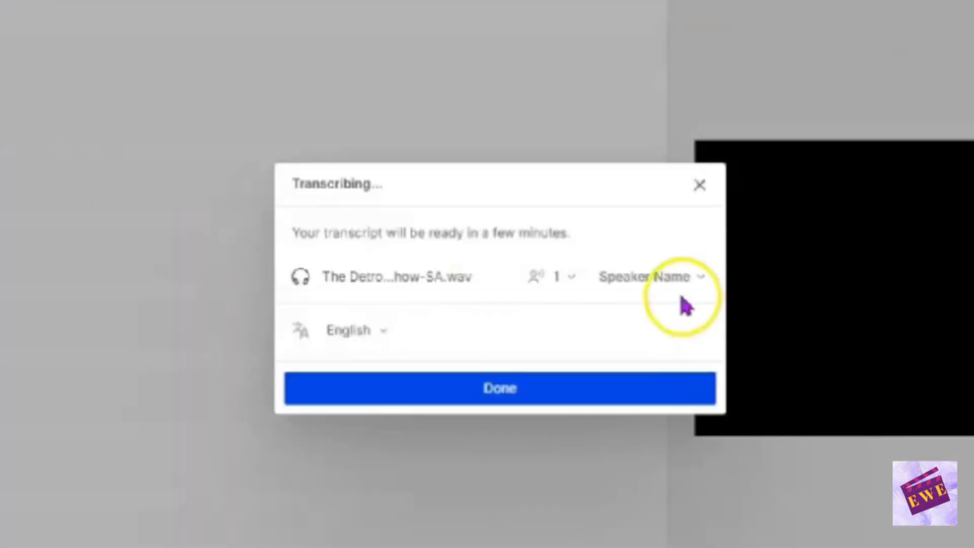
Assign the speaker, confirm transcription, and reveal the timeline waveform below the script
{"action": "left_click", "coordinate": [653, 276]}
{"action": "type", "text": "Andria Enhanced"}
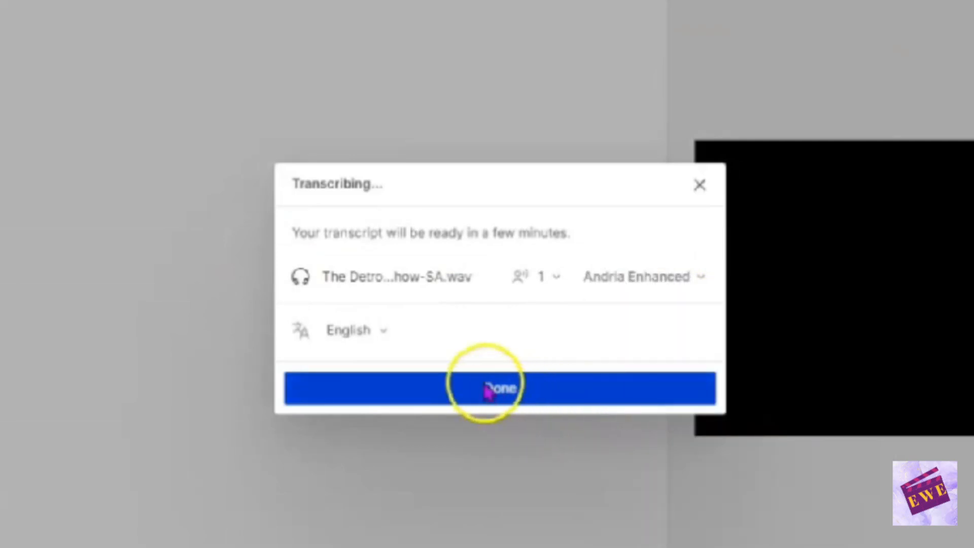
{"action": "left_click", "coordinate": [500, 388]}
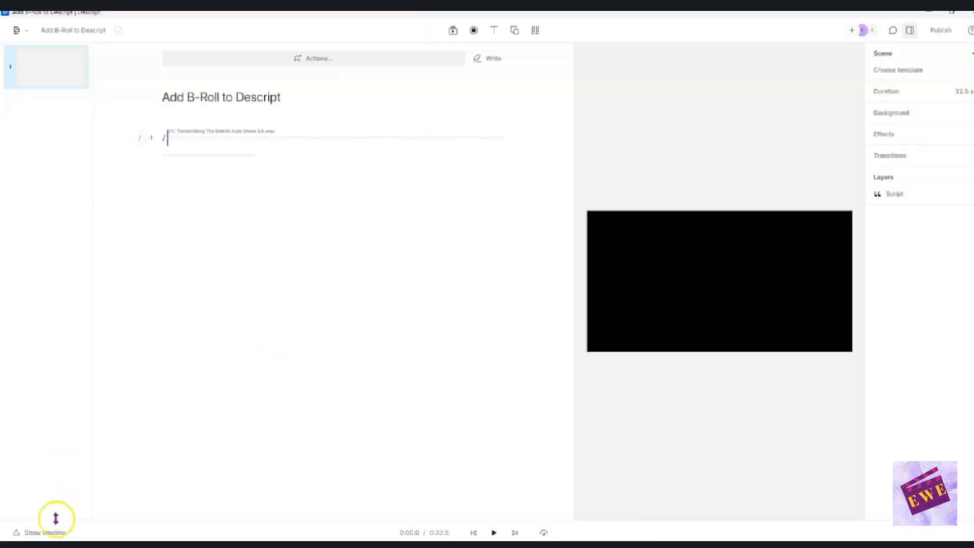
{"action": "left_click", "coordinate": [44, 531]}
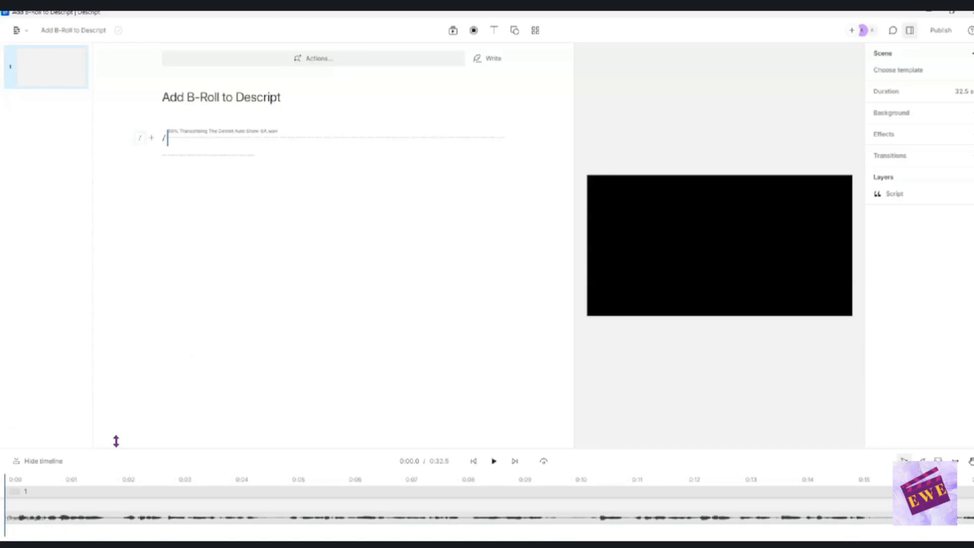
{"action": "mouse_move", "coordinate": [181, 451]}
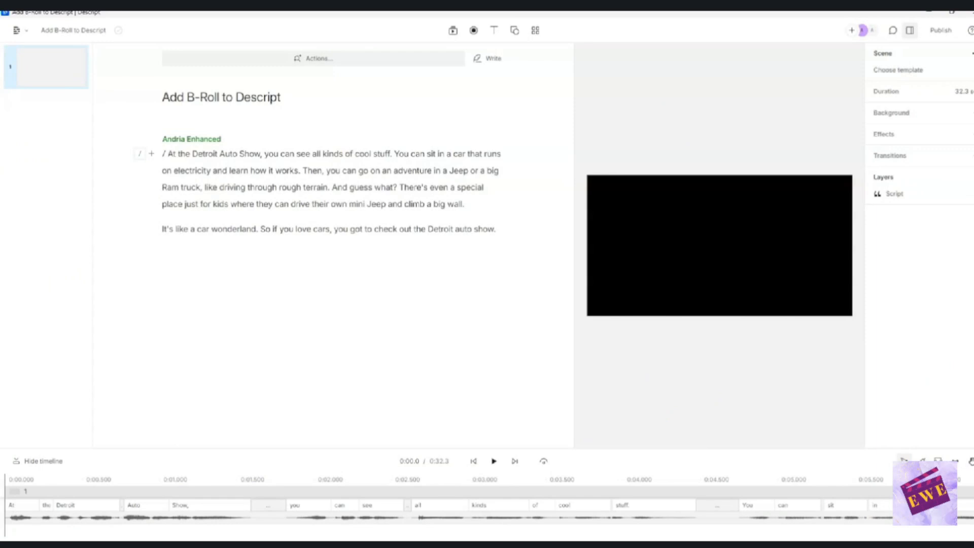
{"action": "mouse_move", "coordinate": [161, 181]}
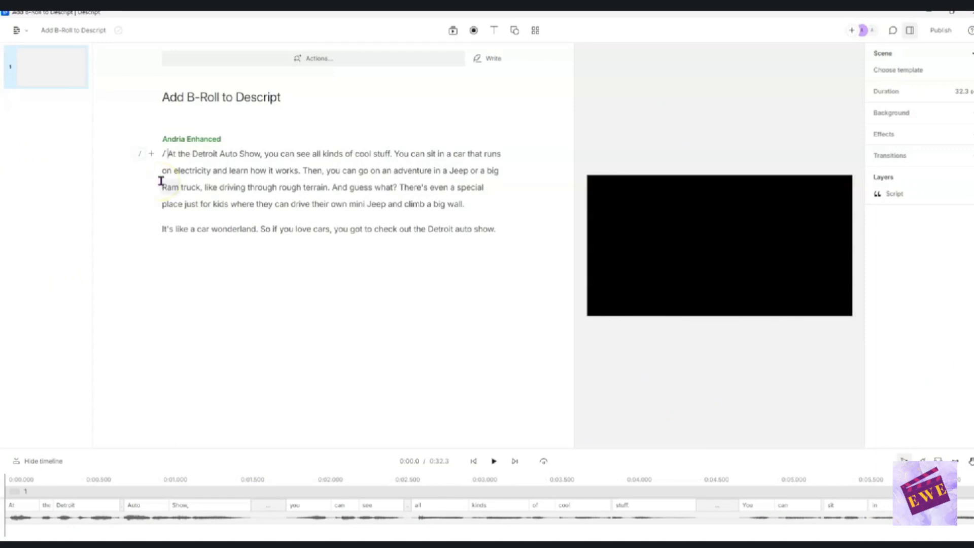
{"action": "mouse_move", "coordinate": [107, 143]}
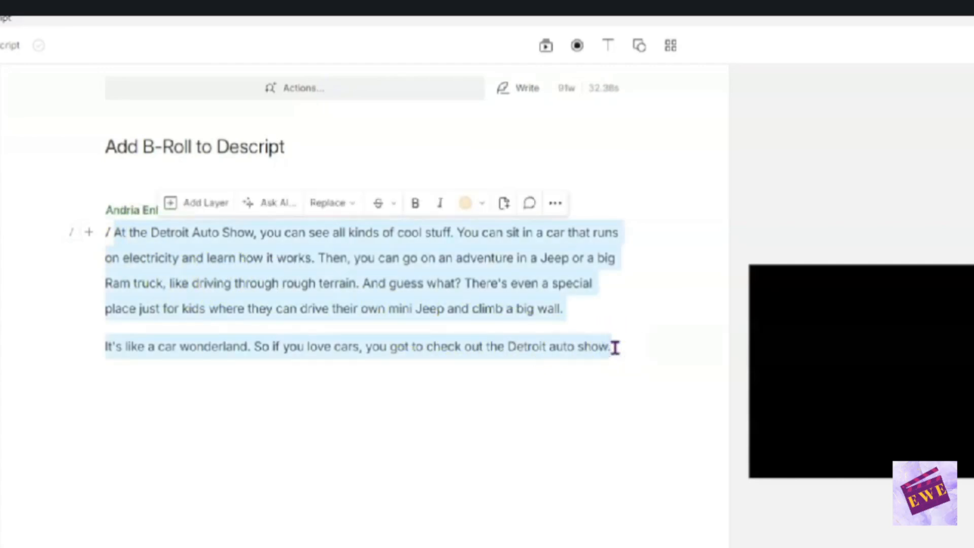
{"action": "mouse_move", "coordinate": [547, 44]}
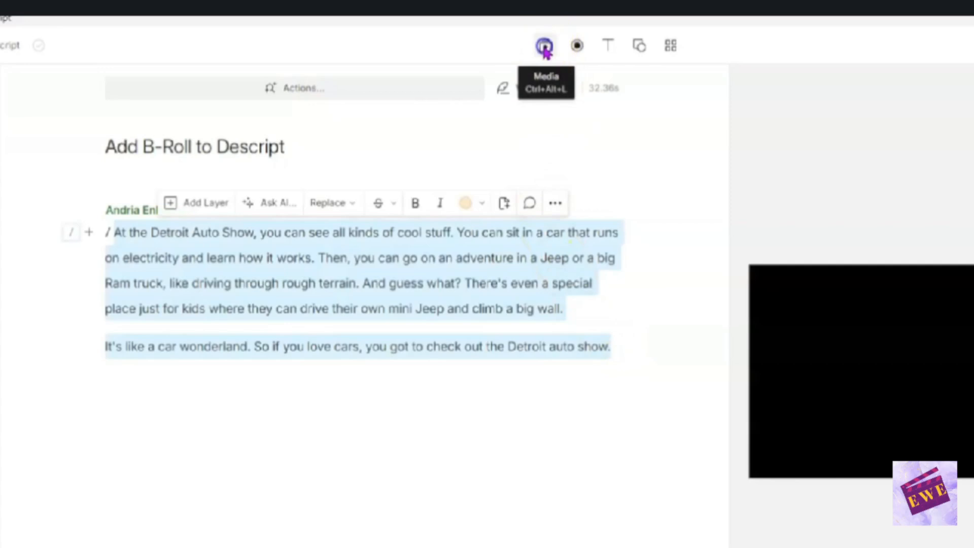
Search the stock video library for 'detroit' skyline clips
{"action": "left_click", "coordinate": [545, 45]}
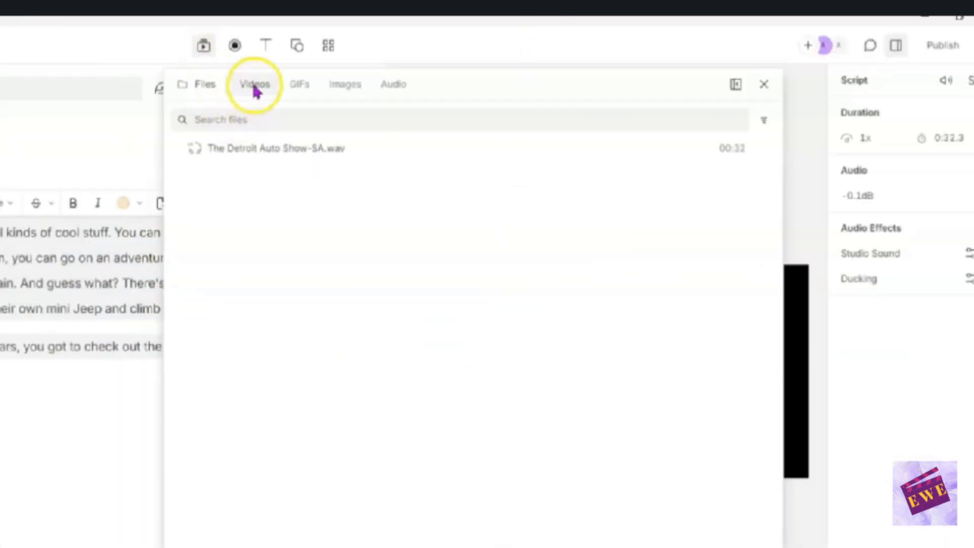
{"action": "type", "text": "detroit"}
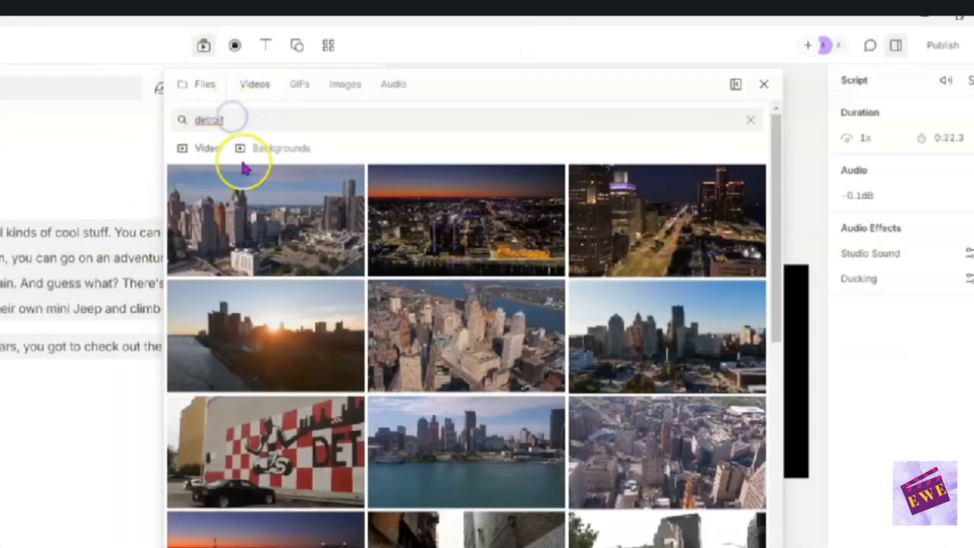
{"action": "mouse_move", "coordinate": [288, 239]}
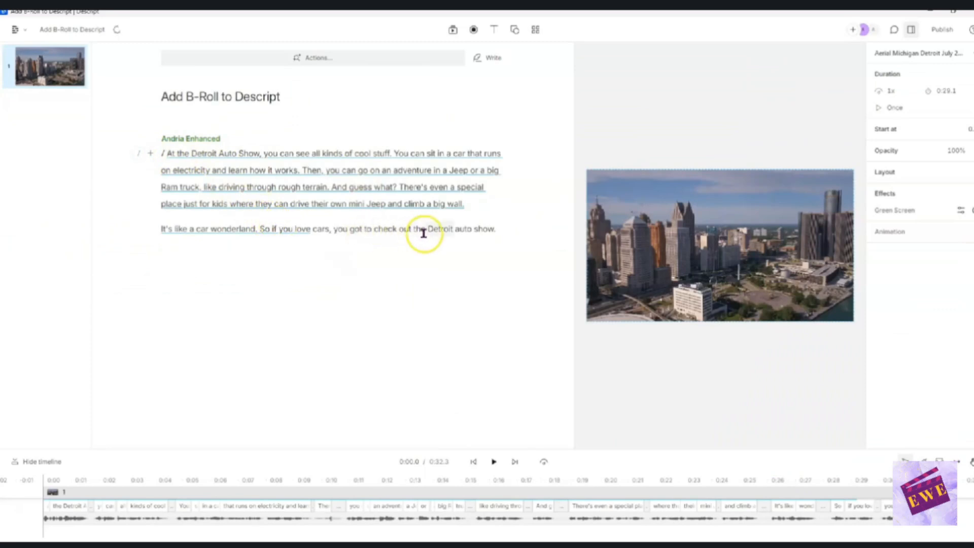
{"action": "mouse_move", "coordinate": [399, 228]}
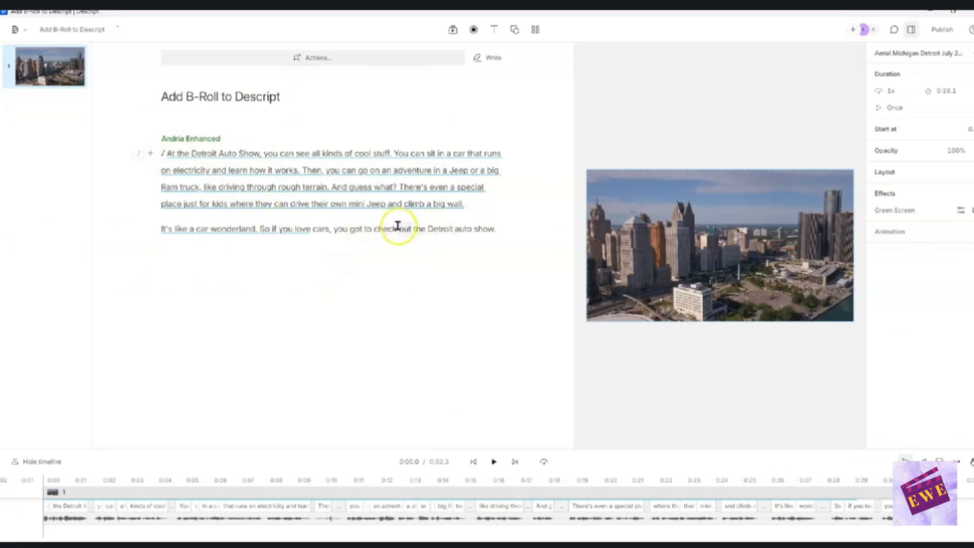
{"action": "mouse_move", "coordinate": [329, 230]}
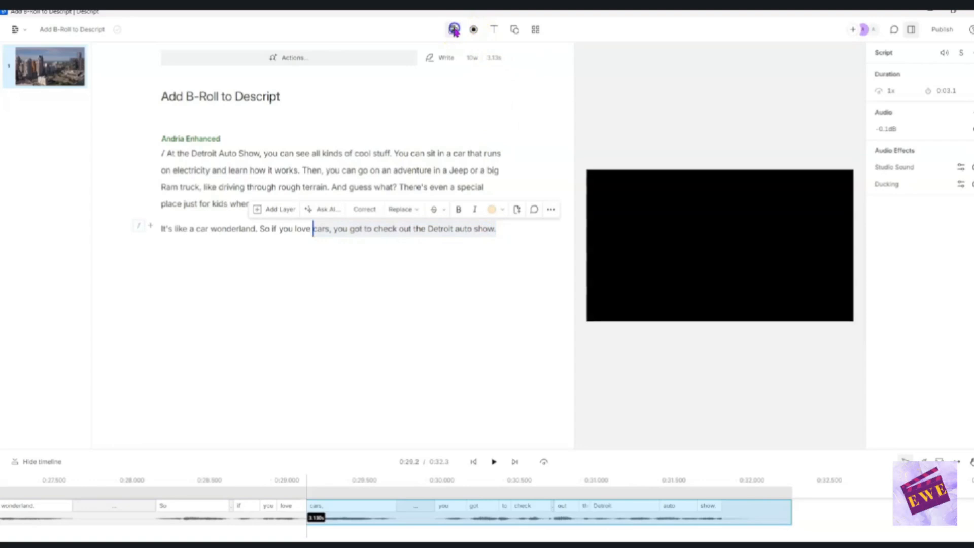
Insert another aerial Detroit stock video over the text from 'cars' to the end
{"action": "left_click", "coordinate": [454, 29]}
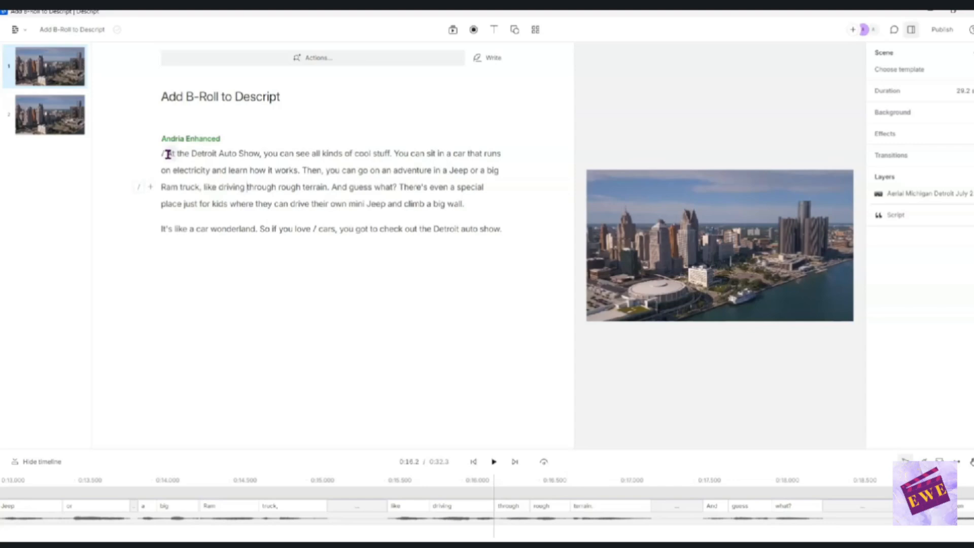
Preview the project, then add the Jeep interior clip to 'You can sit in a car... how it works.'
{"action": "left_click", "coordinate": [473, 462]}
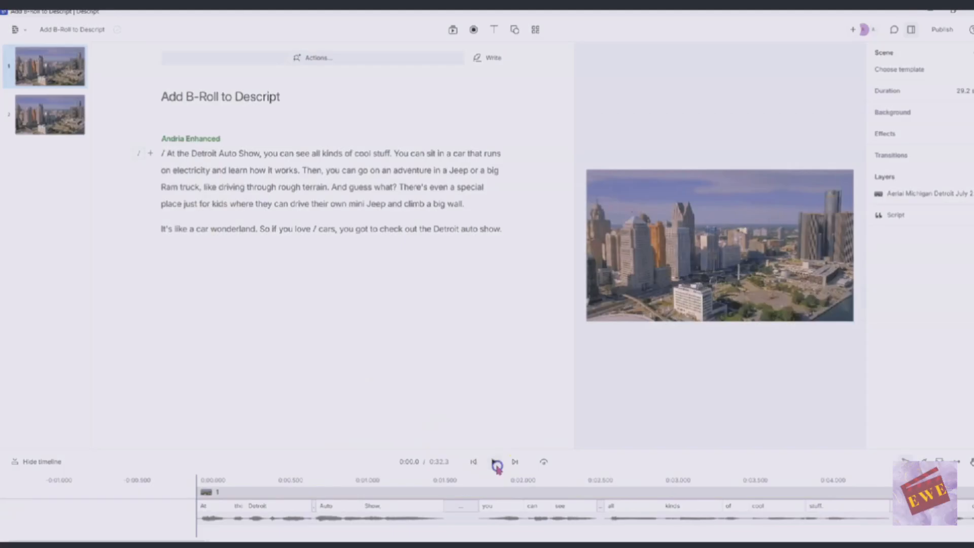
{"action": "left_click", "coordinate": [494, 462]}
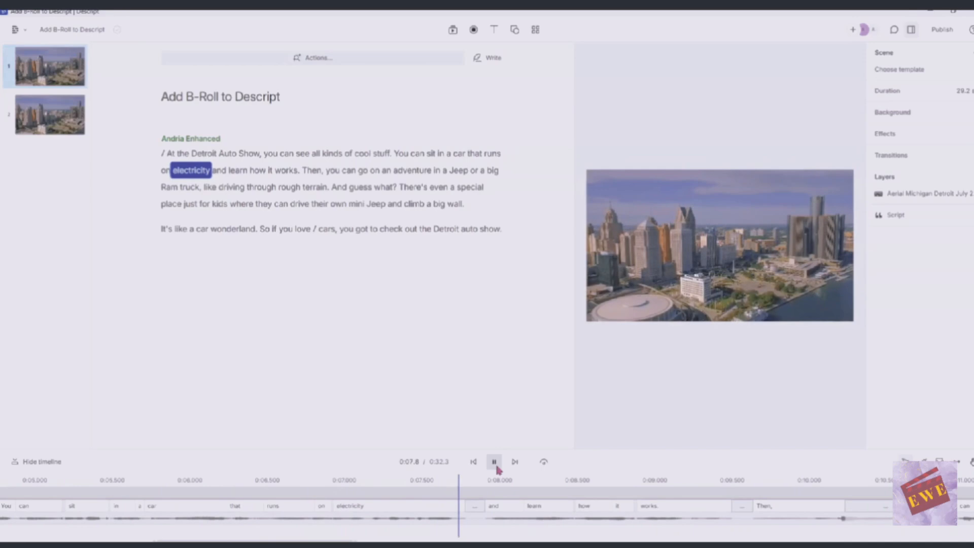
{"action": "left_click", "coordinate": [494, 461]}
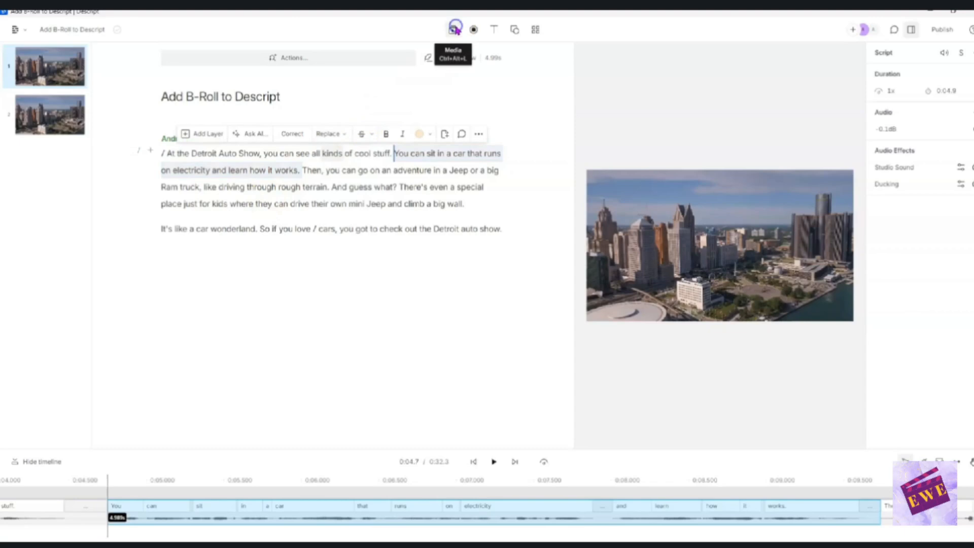
{"action": "left_click", "coordinate": [454, 29]}
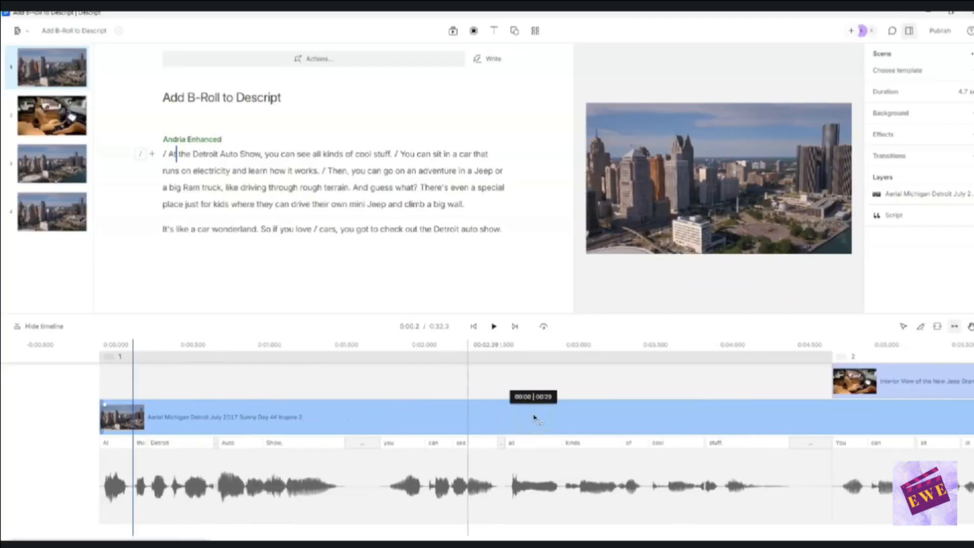
{"action": "scroll", "scroll_direction": "right", "scroll_amount": 3}
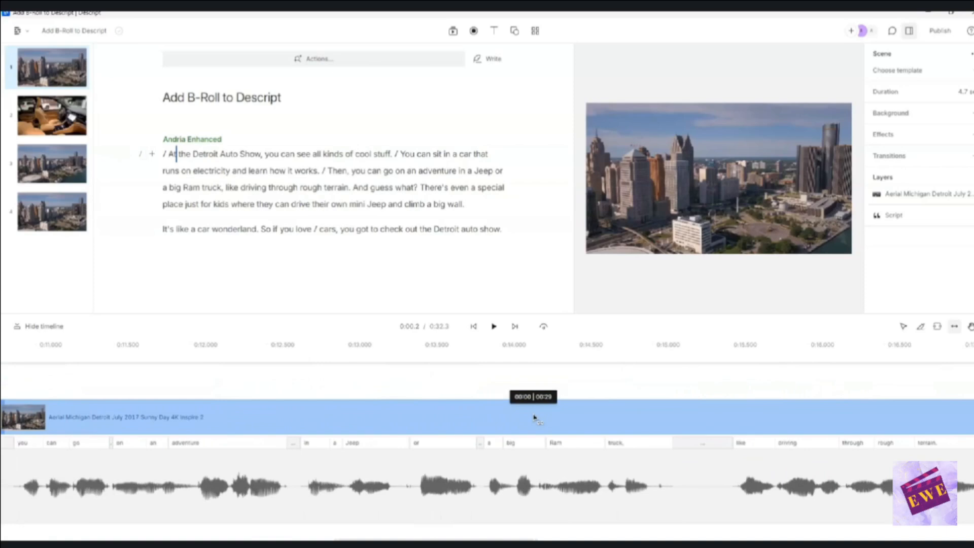
{"action": "scroll", "scroll_direction": "right", "scroll_amount": 3}
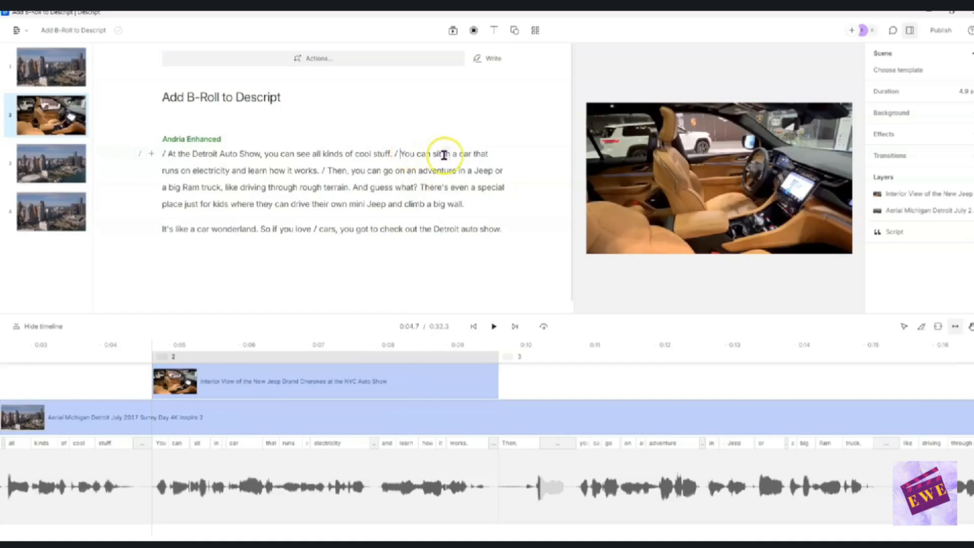
{"action": "mouse_move", "coordinate": [348, 147]}
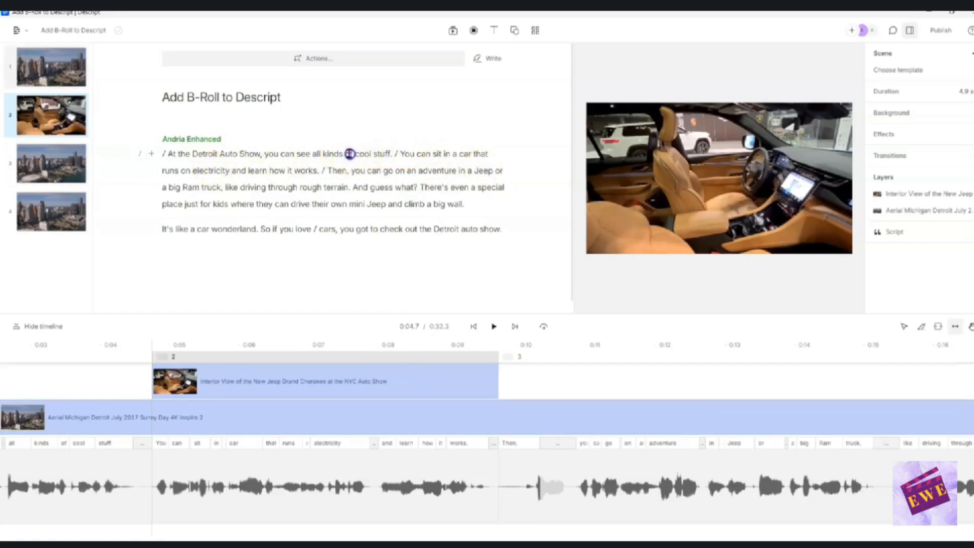
{"action": "left_click", "coordinate": [493, 327]}
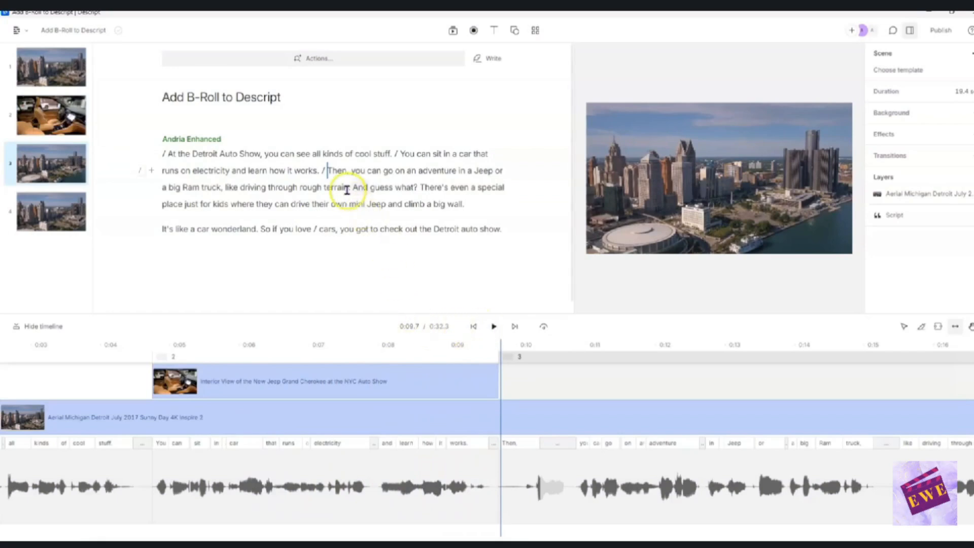
{"action": "mouse_move", "coordinate": [317, 334]}
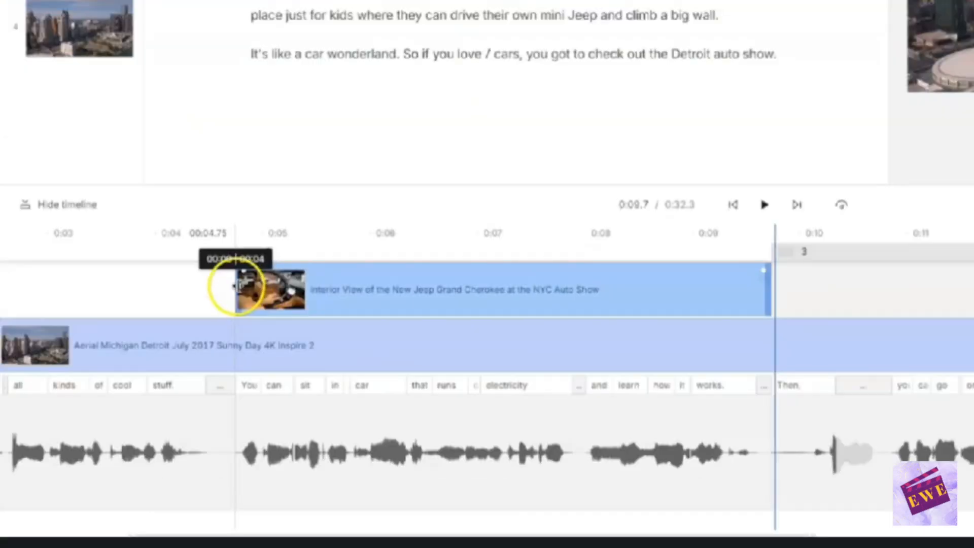
Drag the Jeep interior clip's left edge to align with 'You can sit'
{"action": "left_click_drag", "start_coordinate": [236, 288], "coordinate": [219, 279]}
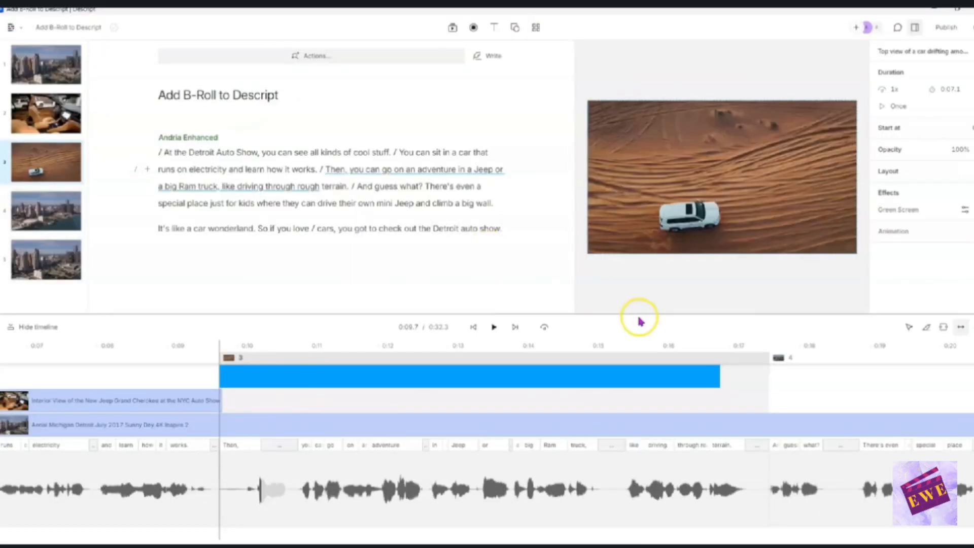
{"action": "mouse_move", "coordinate": [644, 331]}
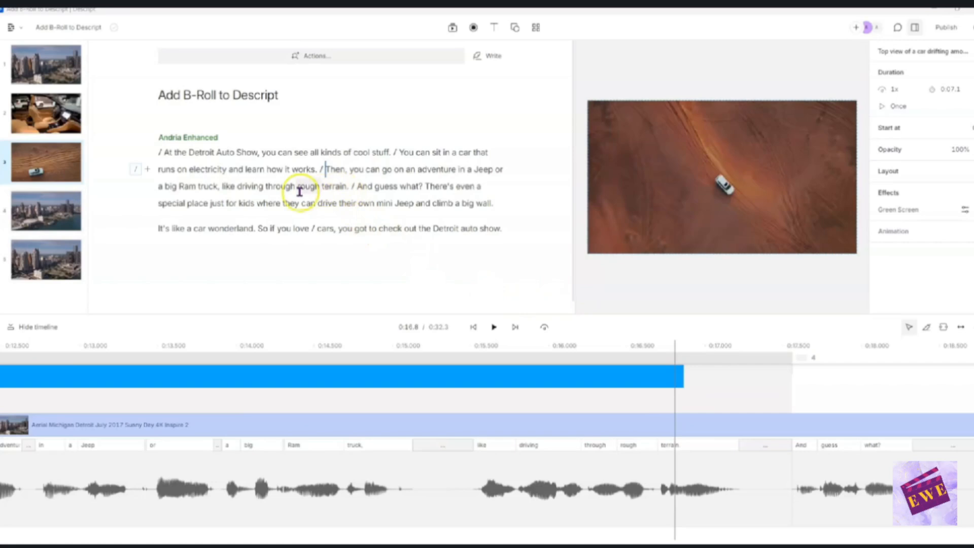
{"action": "mouse_move", "coordinate": [384, 191]}
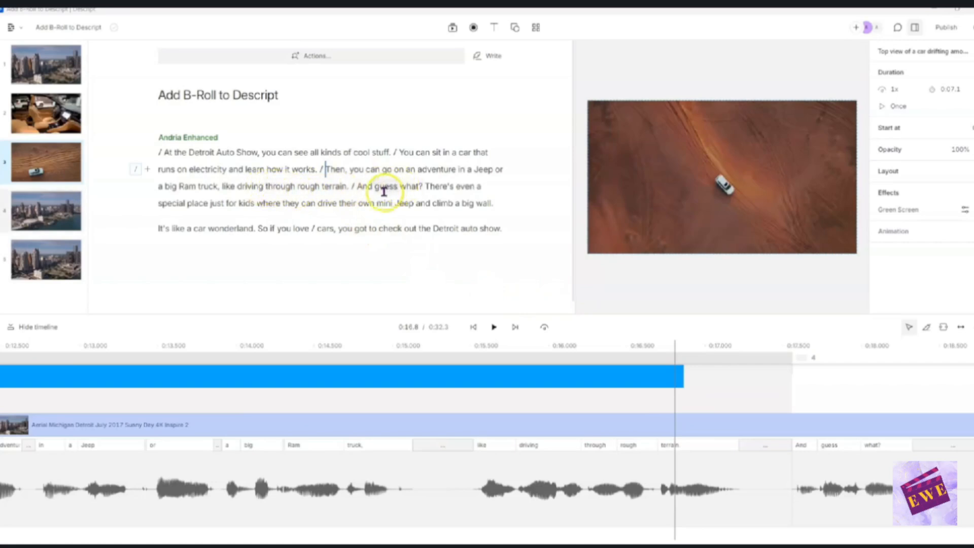
{"action": "mouse_move", "coordinate": [357, 191]}
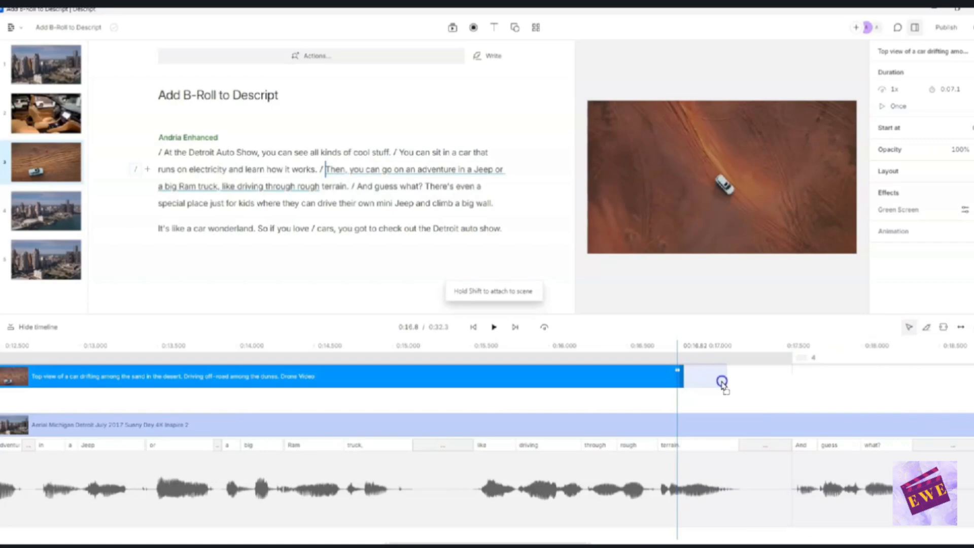
Extend the desert drone clip's right edge across the Jeep and Ram trucks sentence
{"action": "left_click_drag", "start_coordinate": [720, 380], "coordinate": [786, 380]}
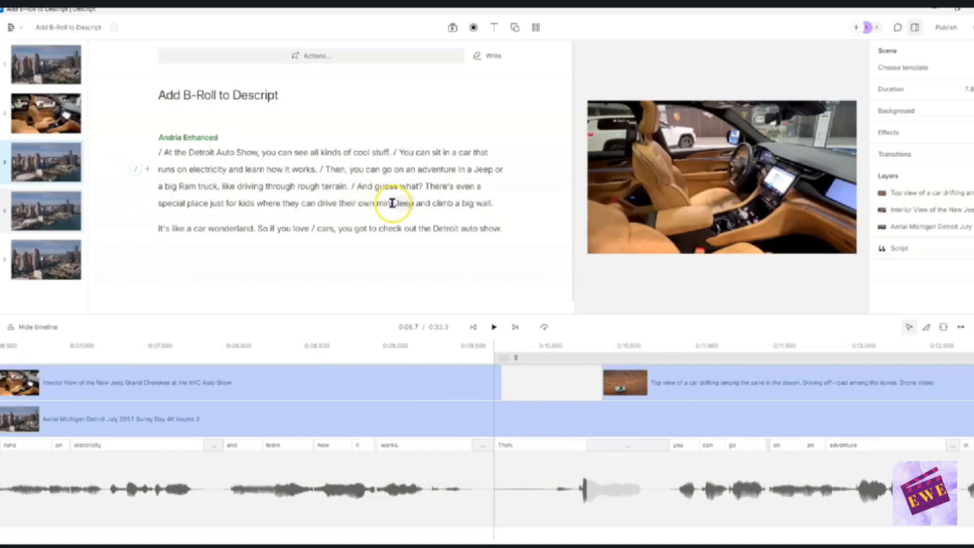
{"action": "left_click", "coordinate": [495, 328]}
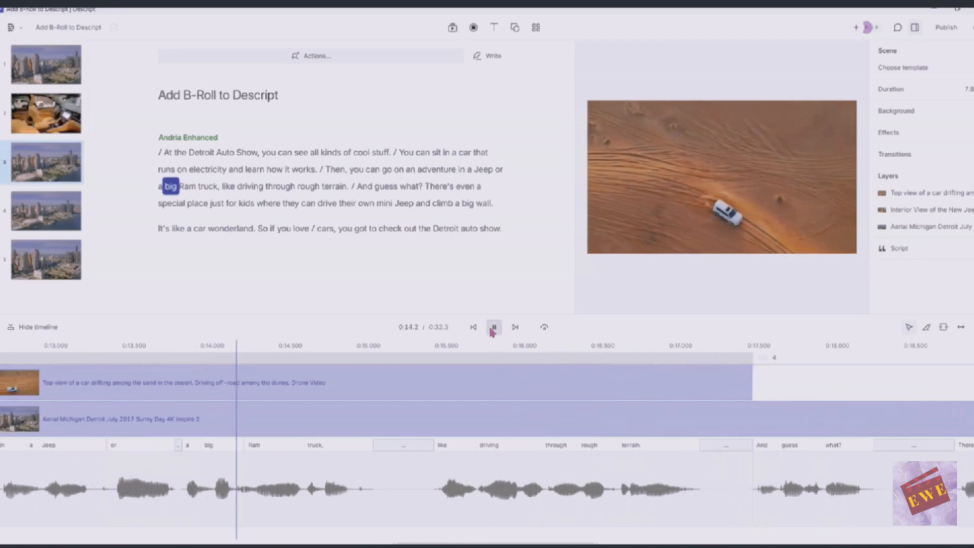
{"action": "left_click", "coordinate": [495, 327]}
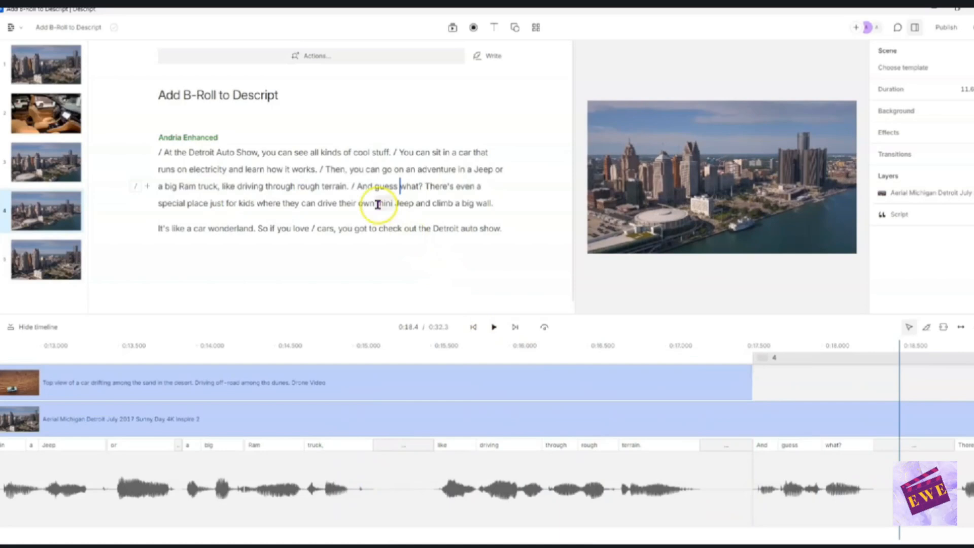
{"action": "mouse_move", "coordinate": [310, 167]}
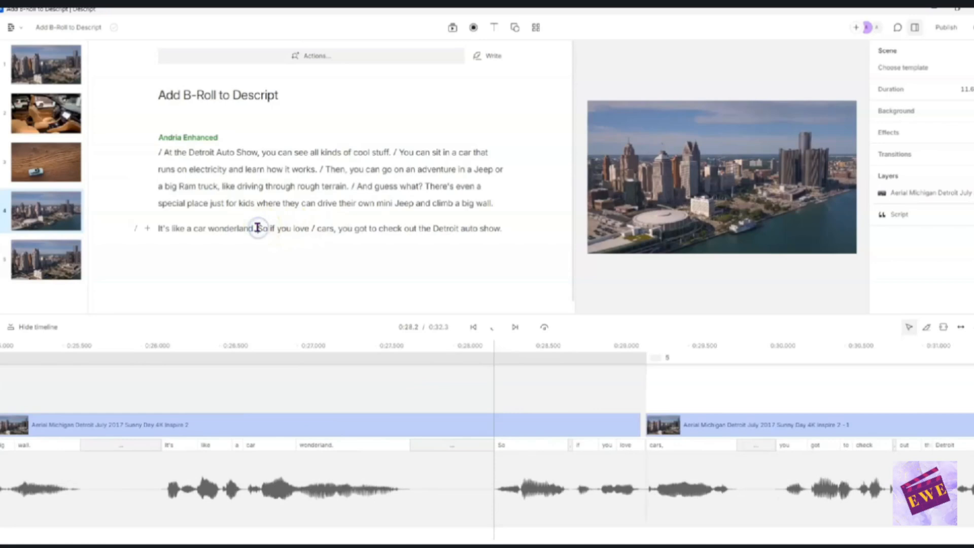
Place the cursor before 'So' and open the stock media library
{"action": "left_click", "coordinate": [264, 228]}
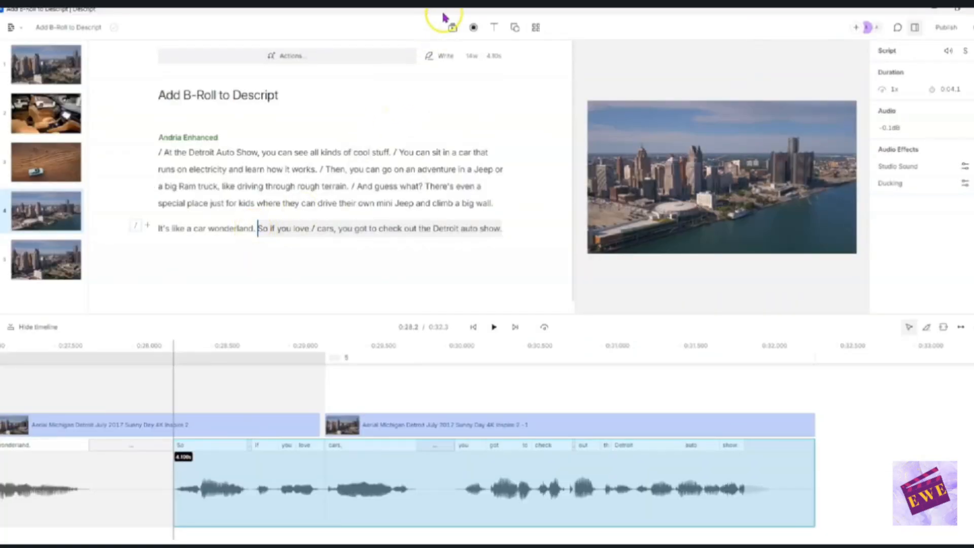
{"action": "left_click", "coordinate": [452, 27]}
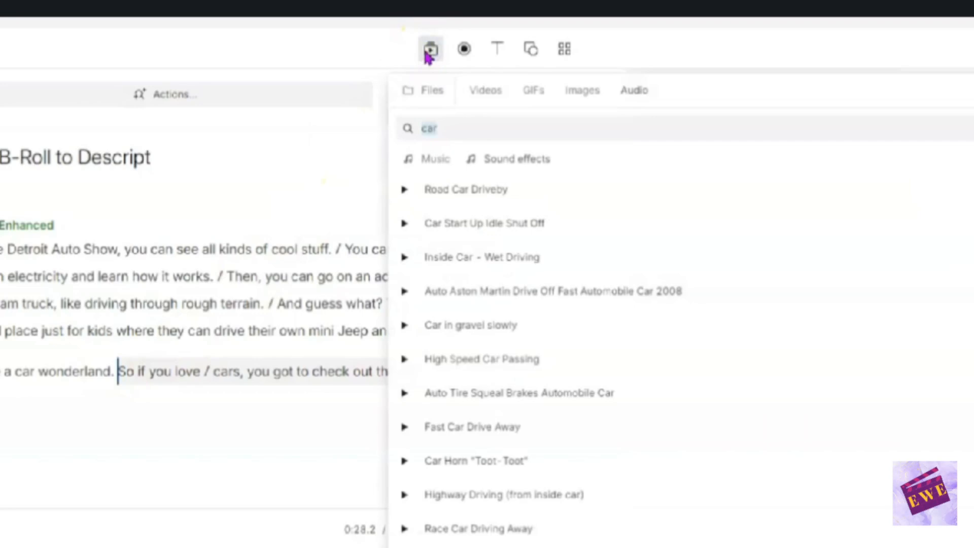
{"action": "left_click", "coordinate": [505, 159]}
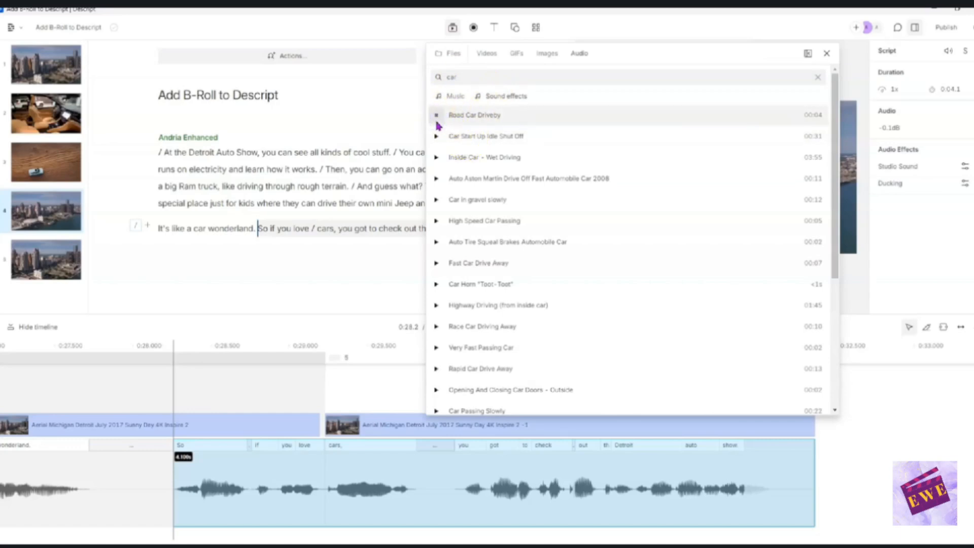
{"action": "mouse_move", "coordinate": [437, 139]}
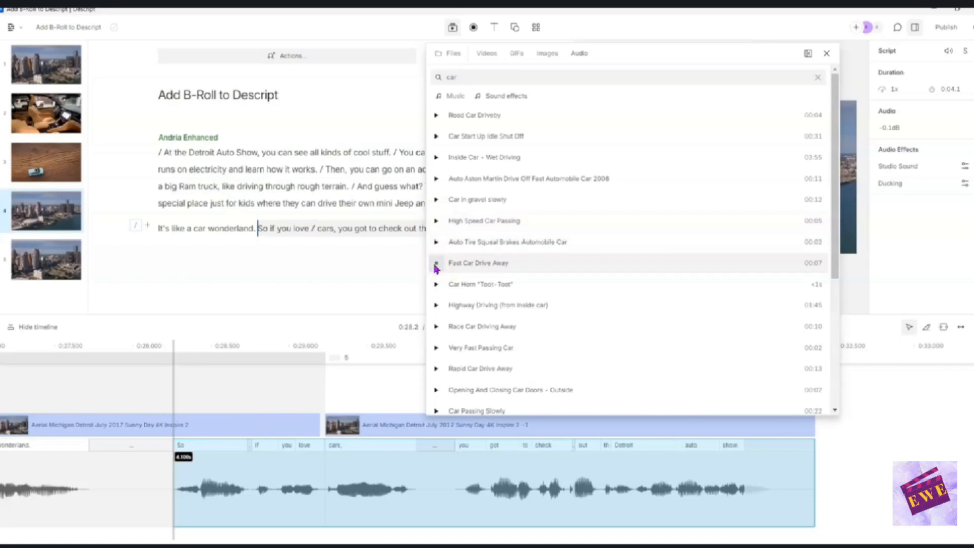
{"action": "mouse_move", "coordinate": [437, 323]}
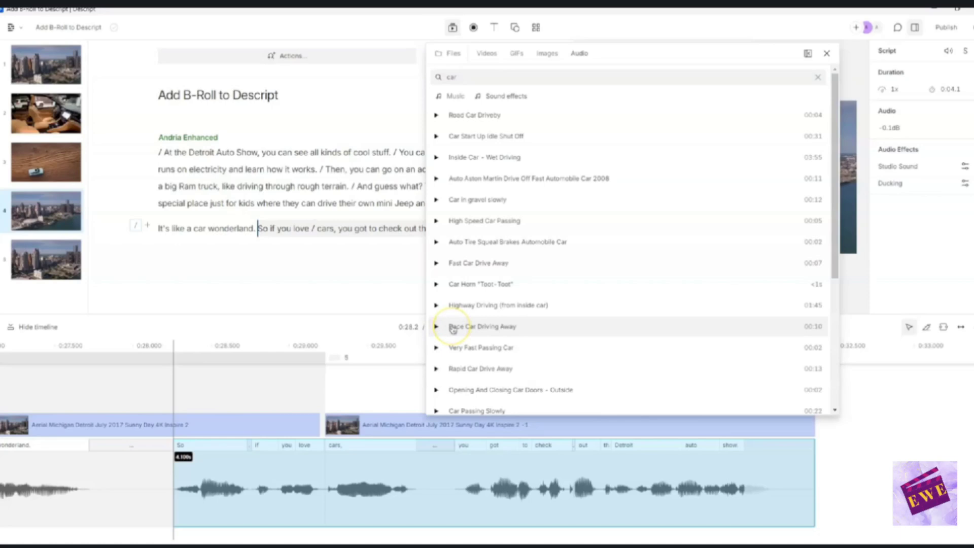
{"action": "mouse_move", "coordinate": [340, 181]}
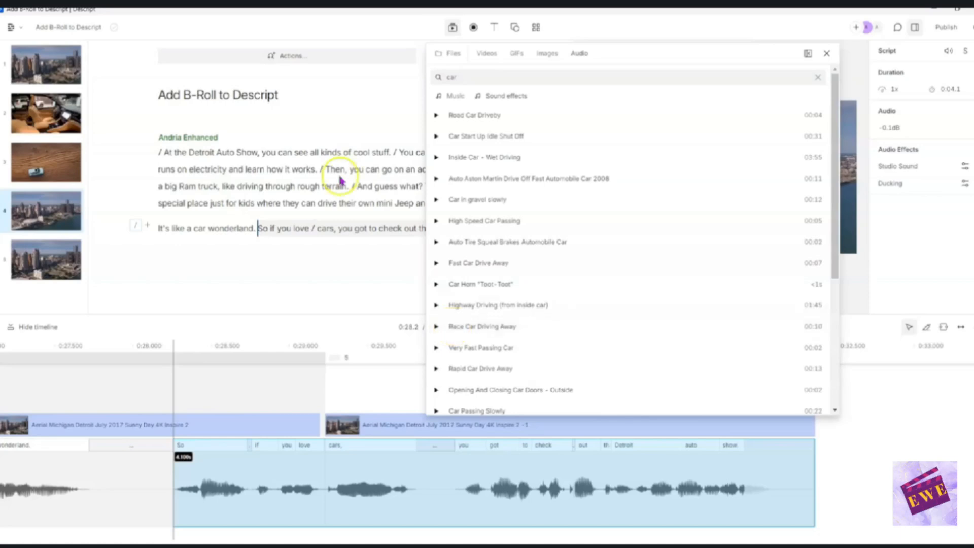
{"action": "mouse_move", "coordinate": [362, 229]}
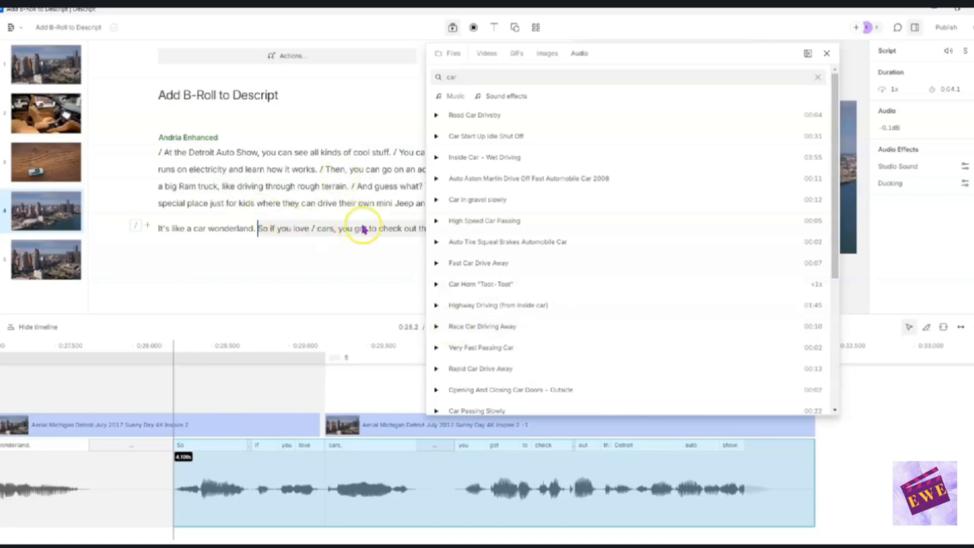
{"action": "left_click", "coordinate": [827, 54]}
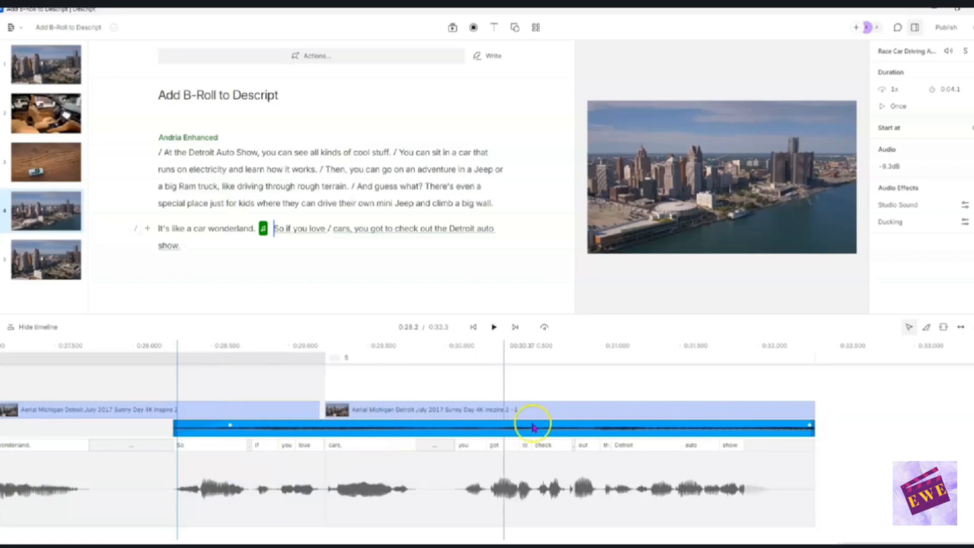
{"action": "mouse_move", "coordinate": [809, 424]}
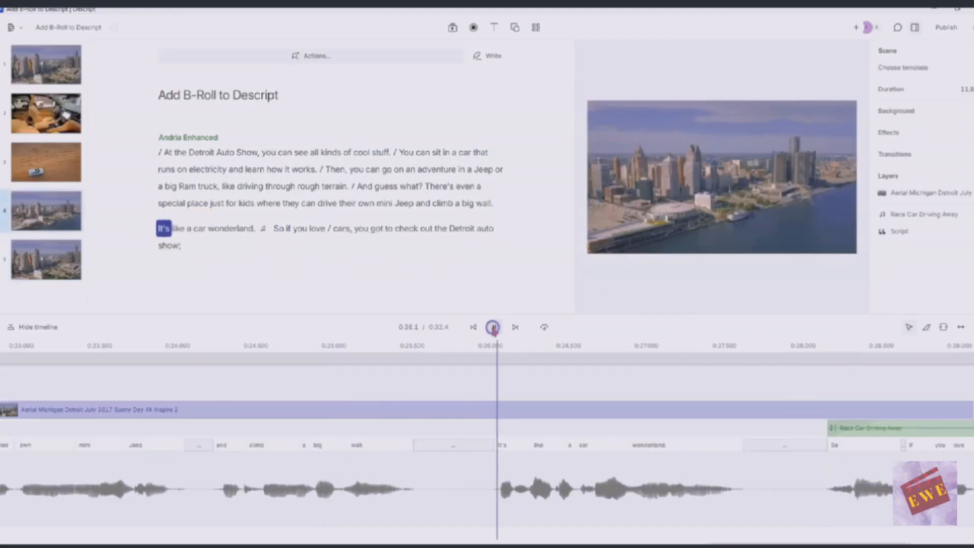
{"action": "left_click", "coordinate": [494, 328]}
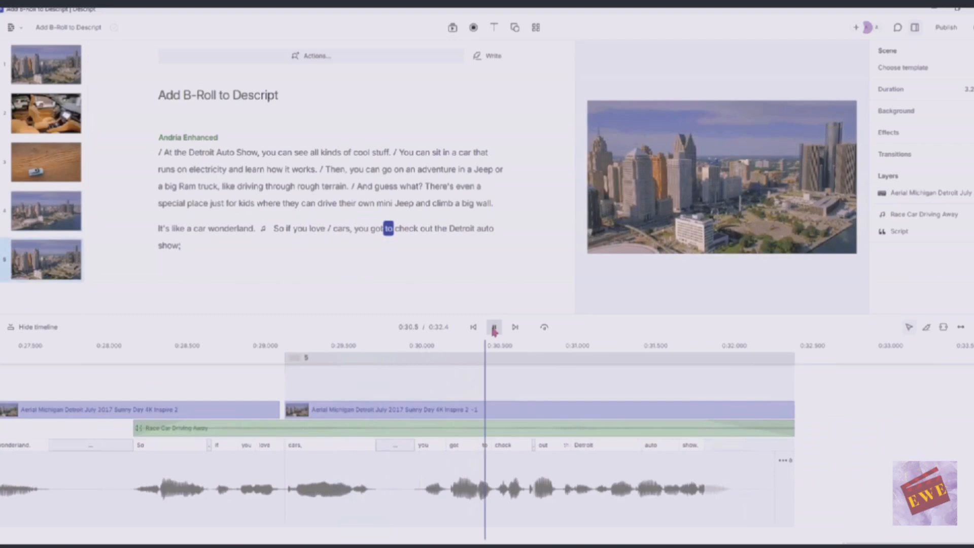
{"action": "left_click", "coordinate": [493, 328]}
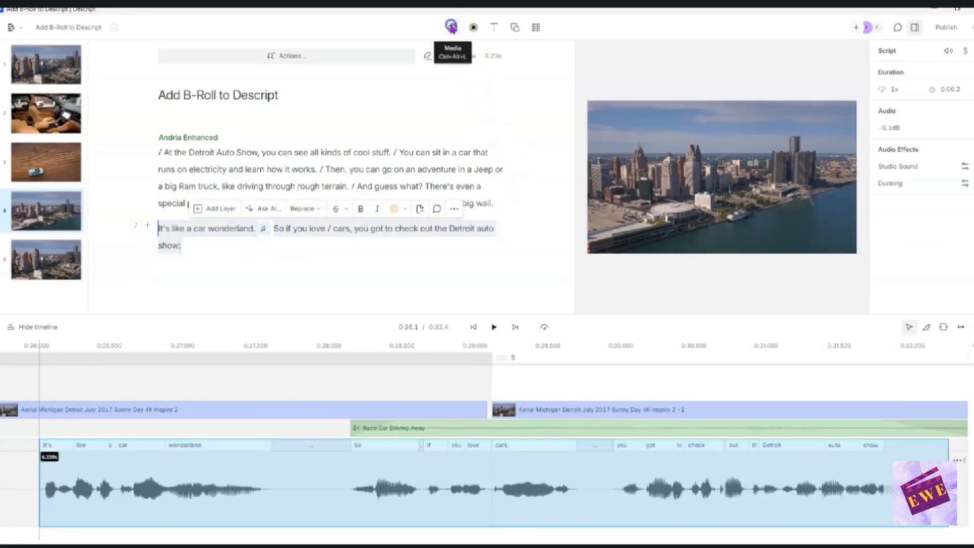
Add the white convertible stock image over the final paragraph
{"action": "left_click", "coordinate": [453, 26]}
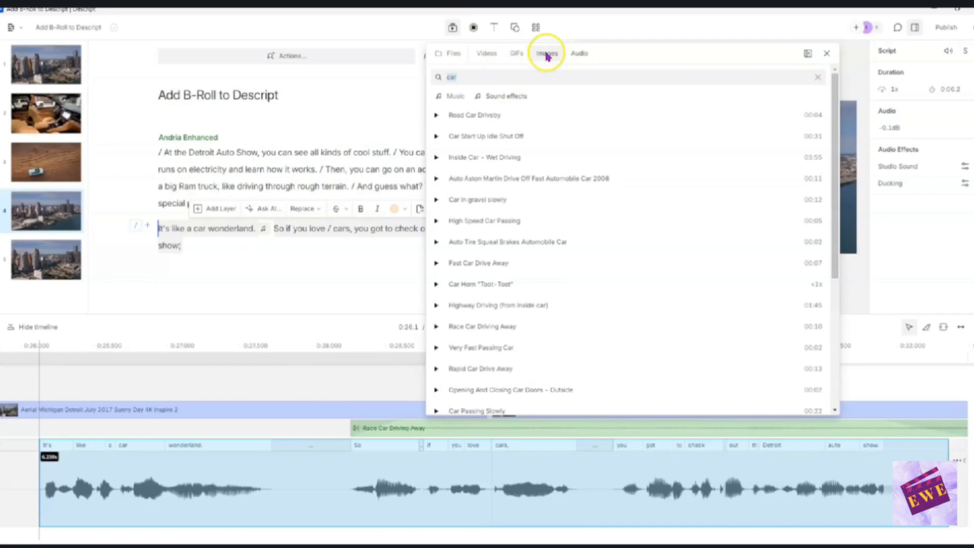
{"action": "left_click", "coordinate": [547, 53]}
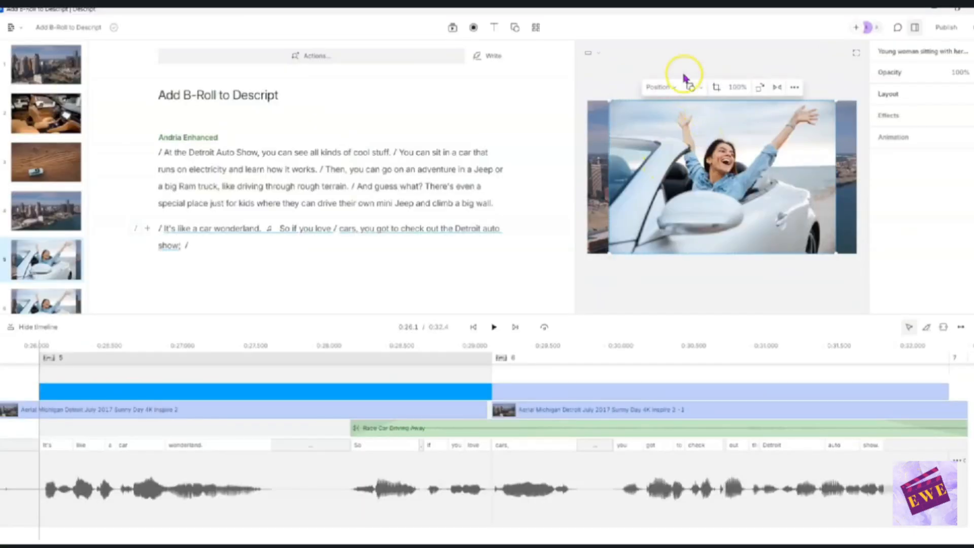
Set the convertible photo's position to Fill and preview the ending
{"action": "left_click", "coordinate": [677, 87]}
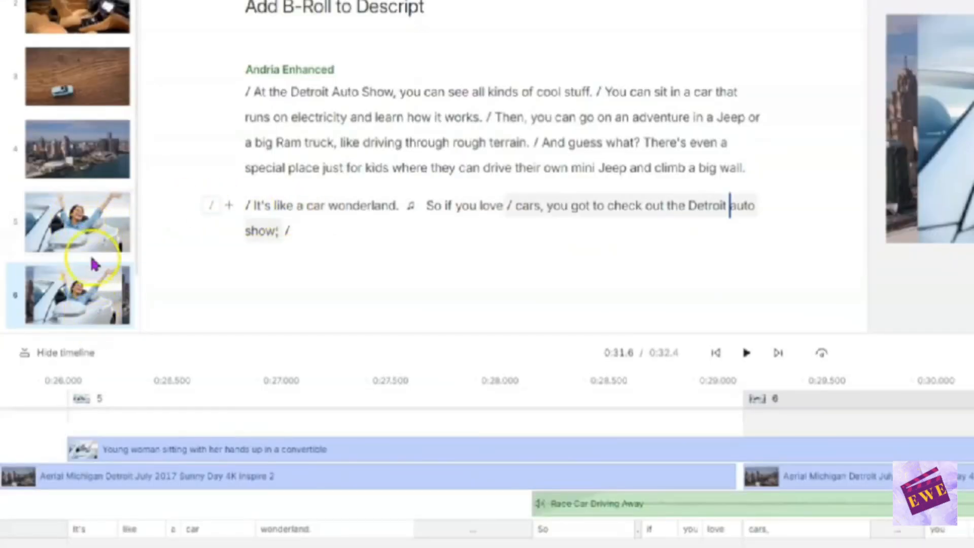
{"action": "mouse_move", "coordinate": [96, 305]}
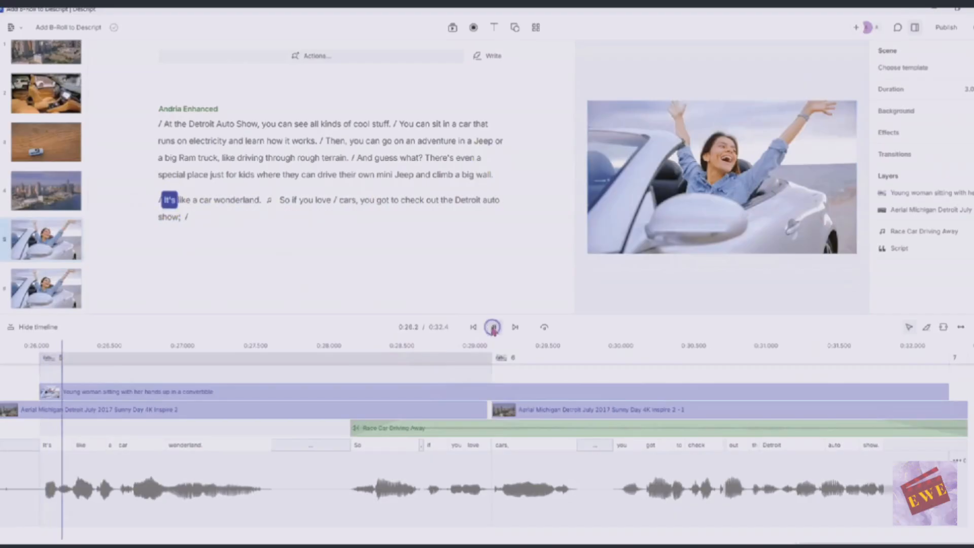
{"action": "left_click", "coordinate": [283, 201]}
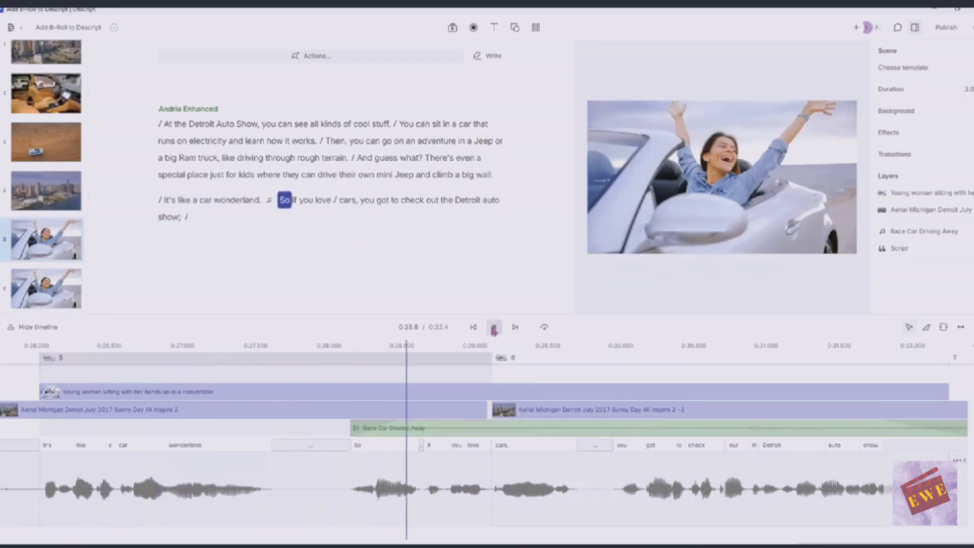